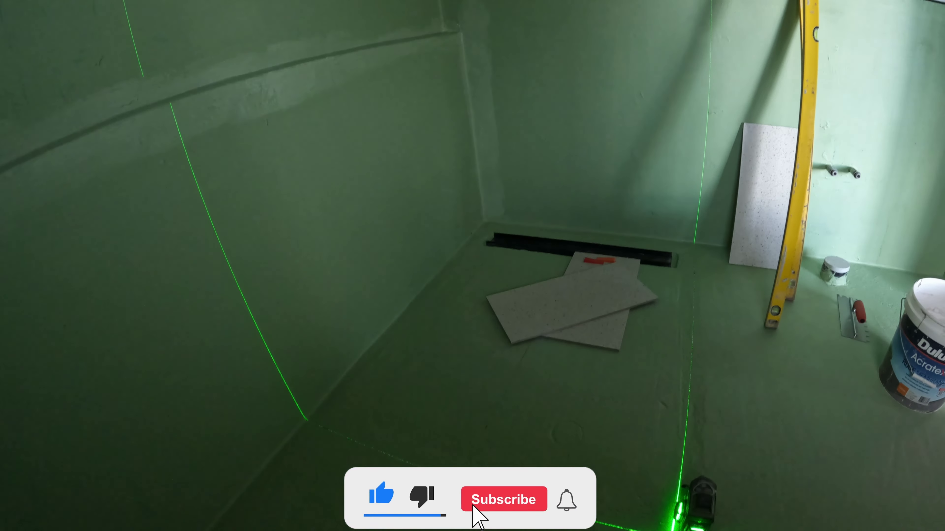
{"action": "left_click", "coordinate": [503, 498]}
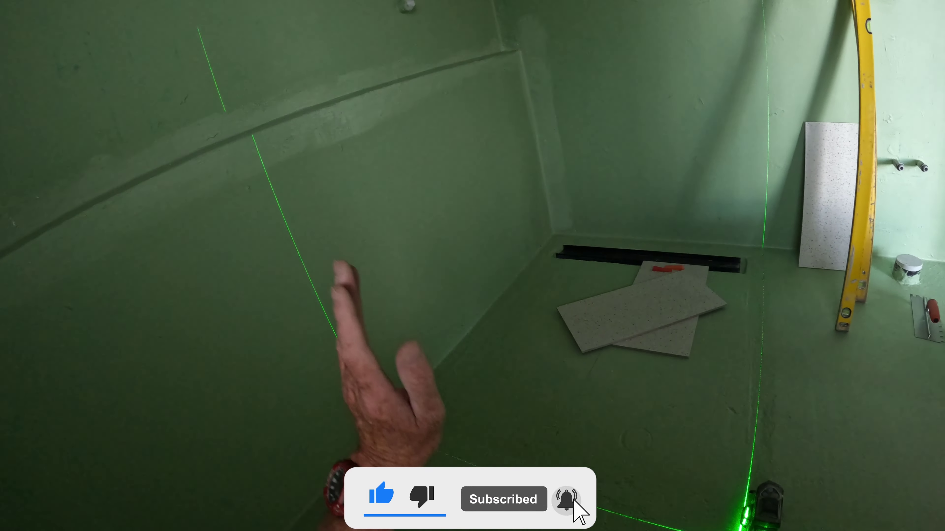